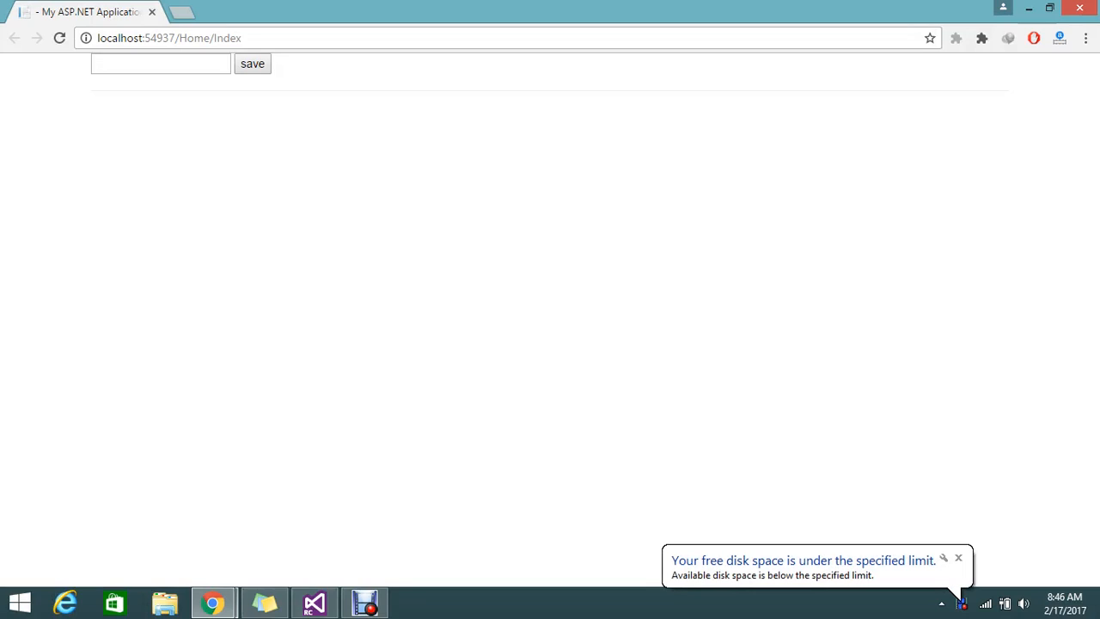
Submit the plain word 'tre' through the form twice, confirming it saves normally, and return to the input page.
{"action": "left_click", "coordinate": [160, 63]}
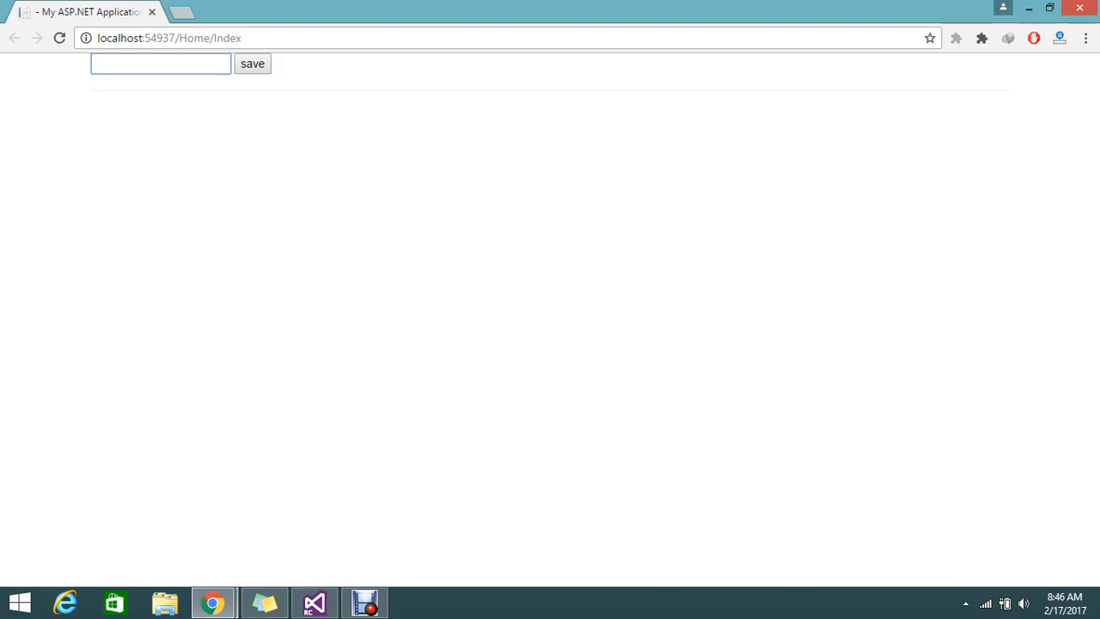
{"action": "type", "text": "tre"}
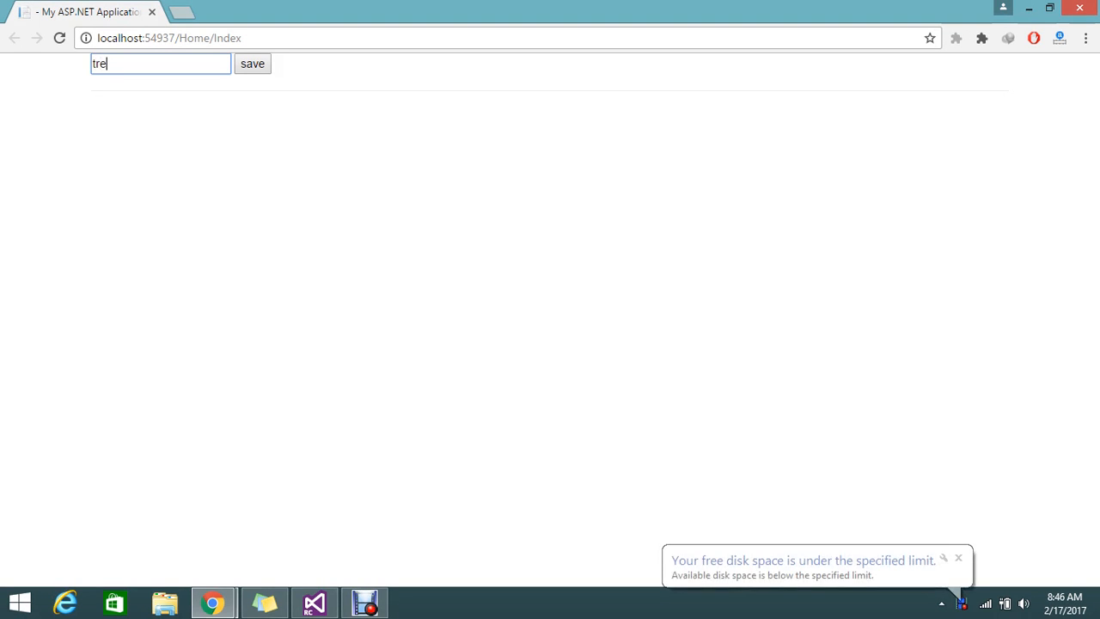
{"action": "left_click", "coordinate": [250, 64]}
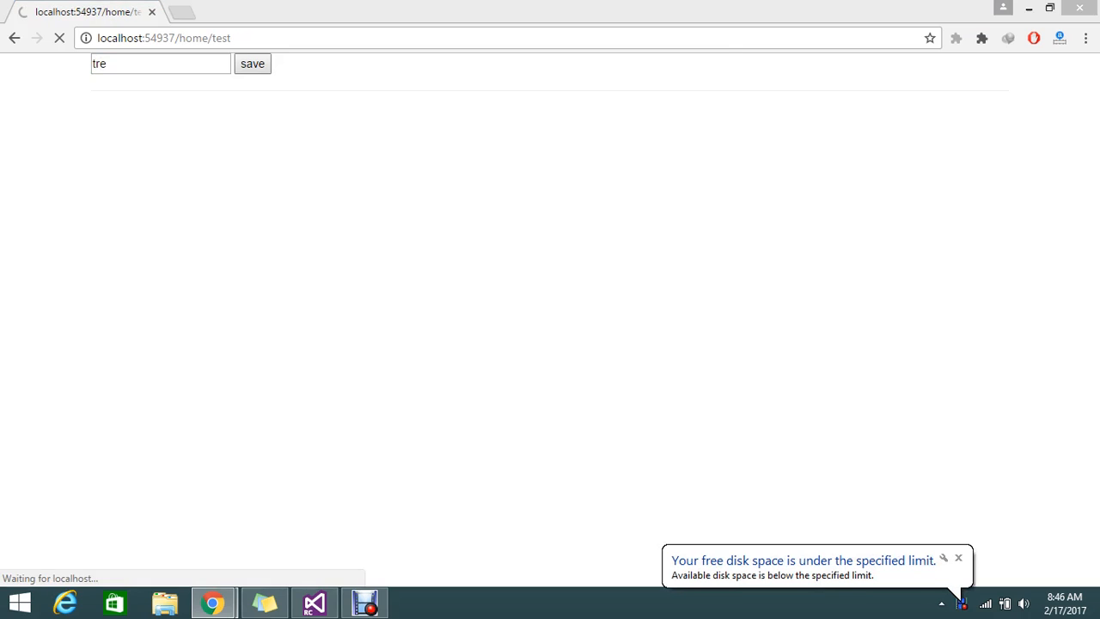
{"action": "left_click", "coordinate": [251, 61]}
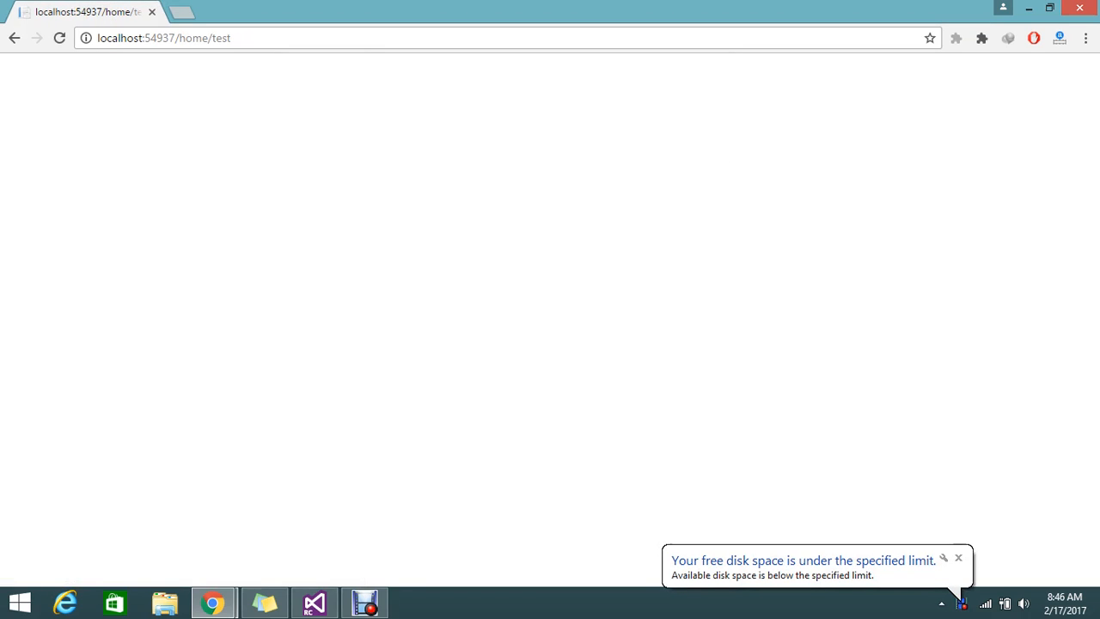
{"action": "left_click", "coordinate": [313, 602]}
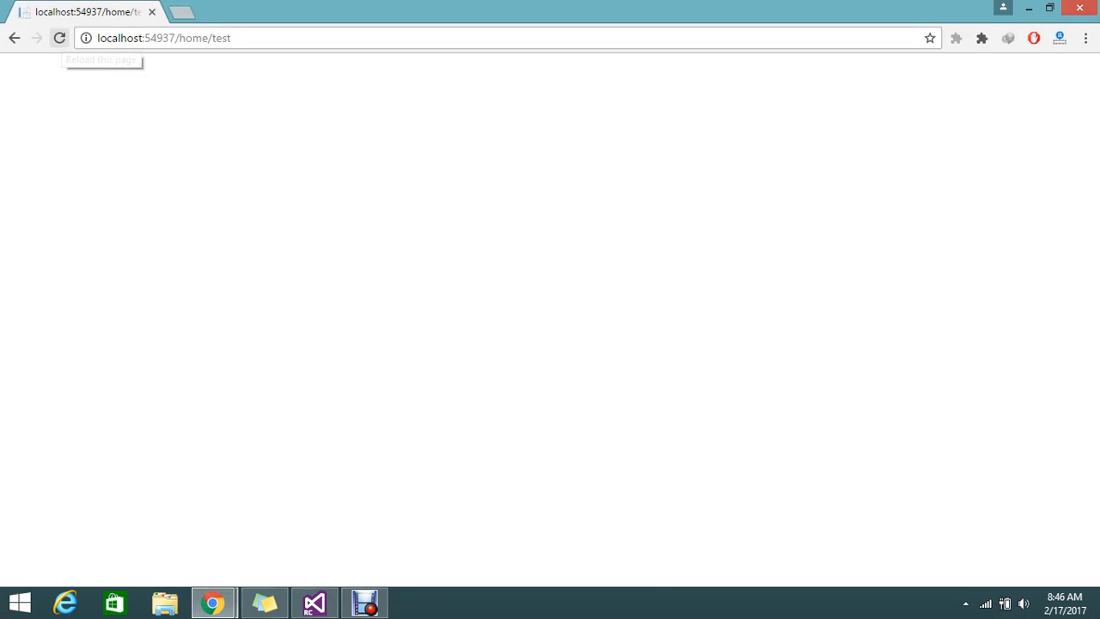
{"action": "left_click", "coordinate": [58, 38]}
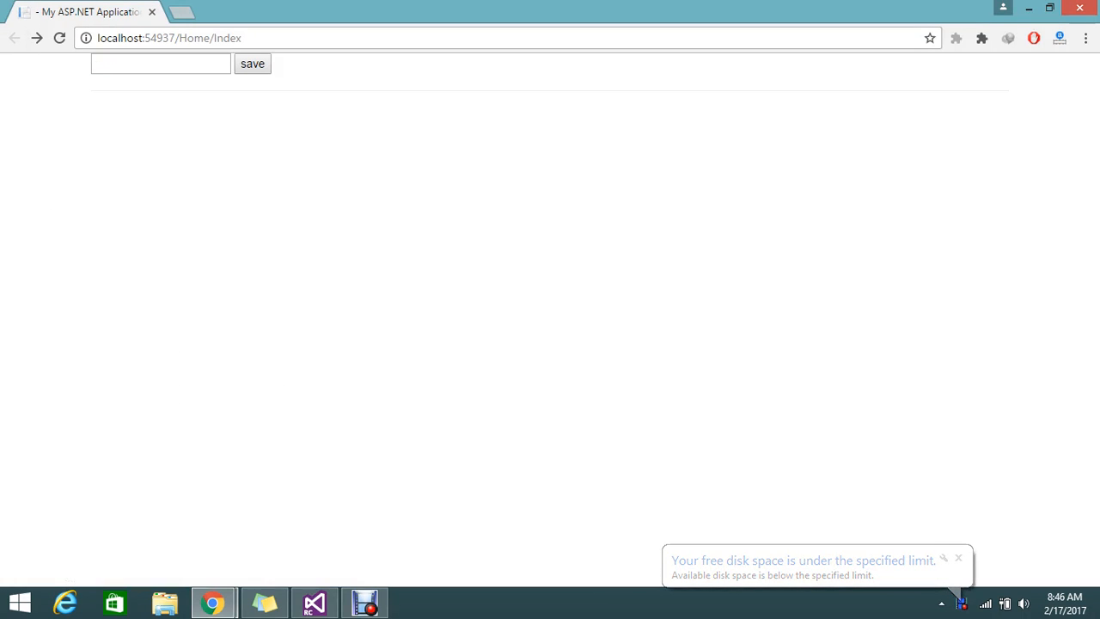
{"action": "type", "text": "tre"}
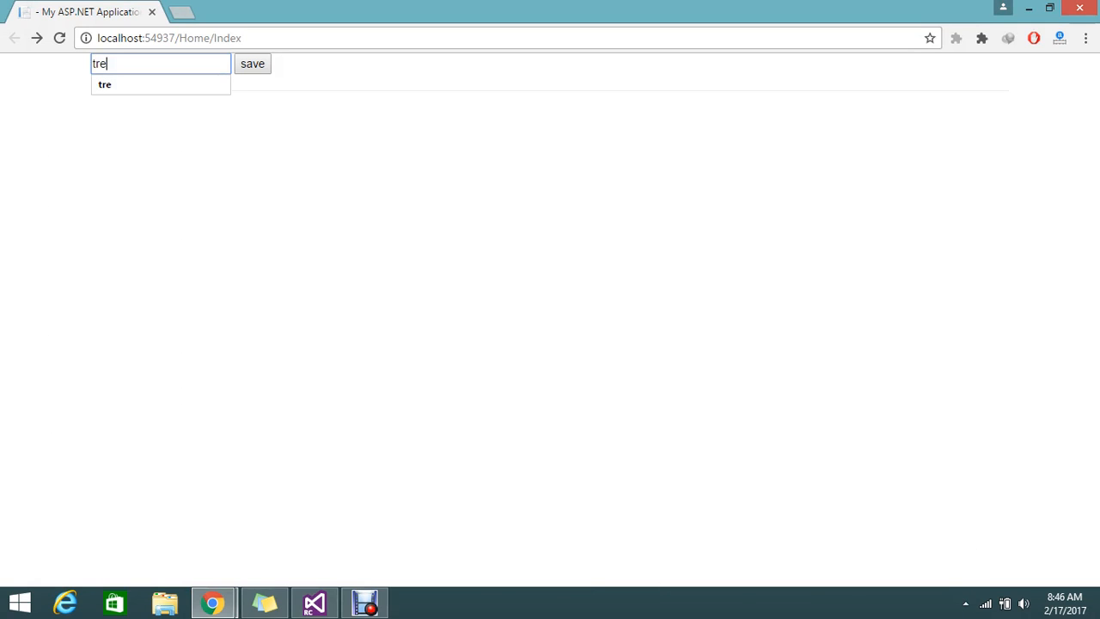
{"action": "left_click", "coordinate": [251, 64]}
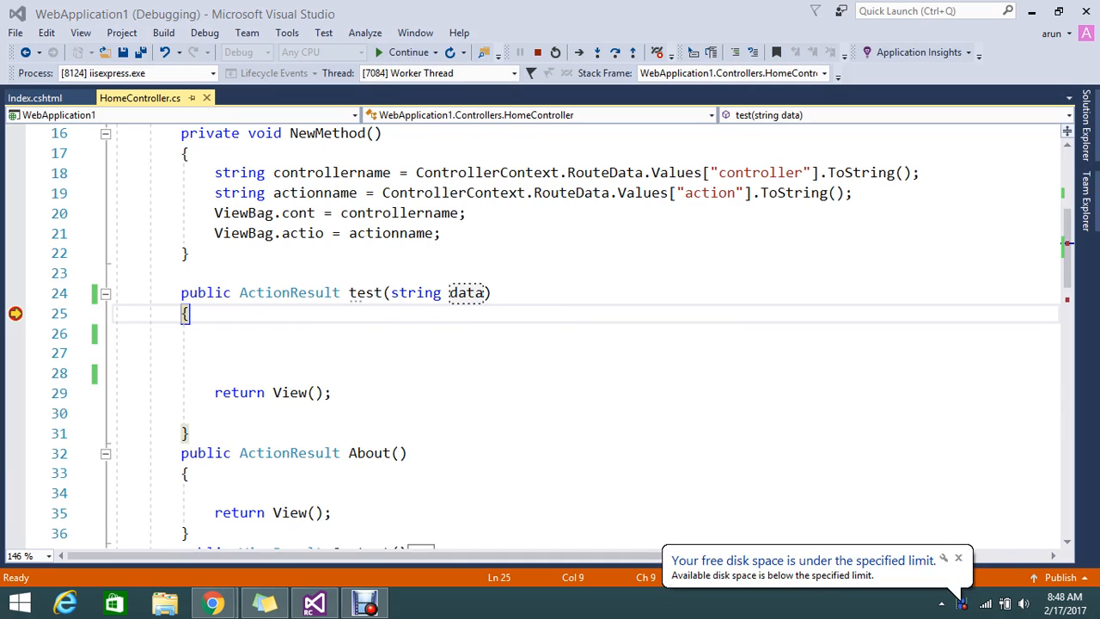
{"action": "mouse_move", "coordinate": [416, 33]}
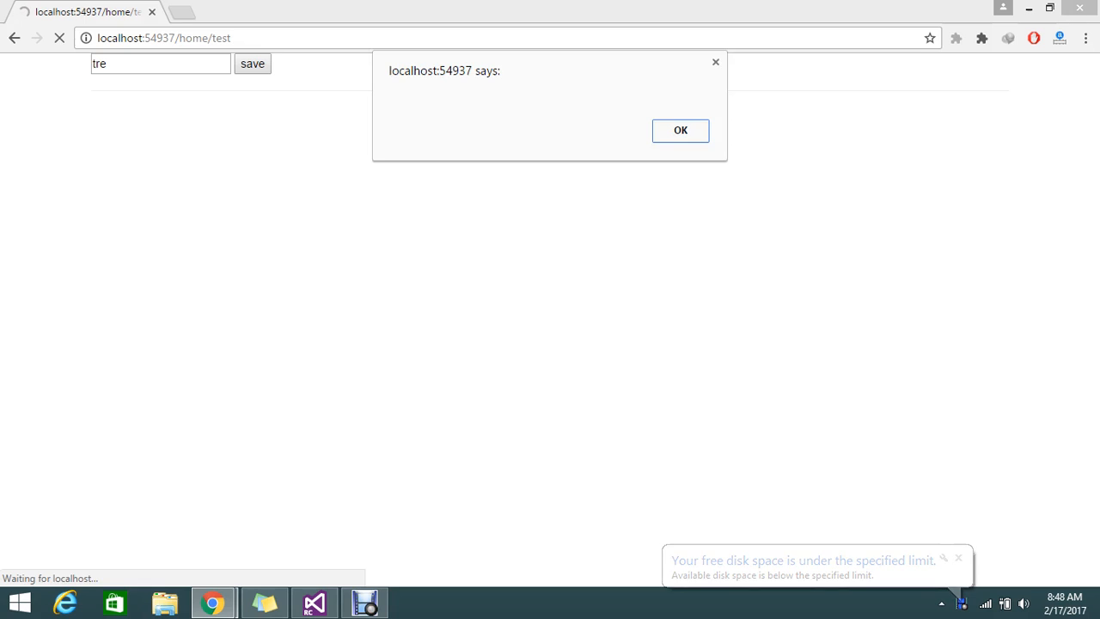
{"action": "left_click", "coordinate": [680, 131]}
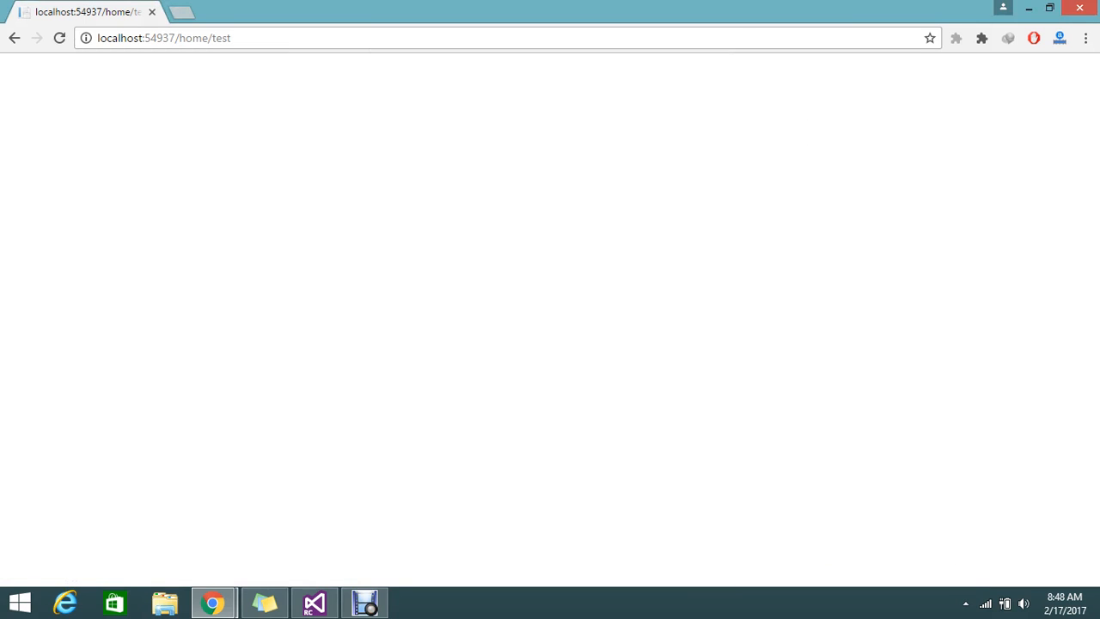
{"action": "left_click", "coordinate": [314, 601]}
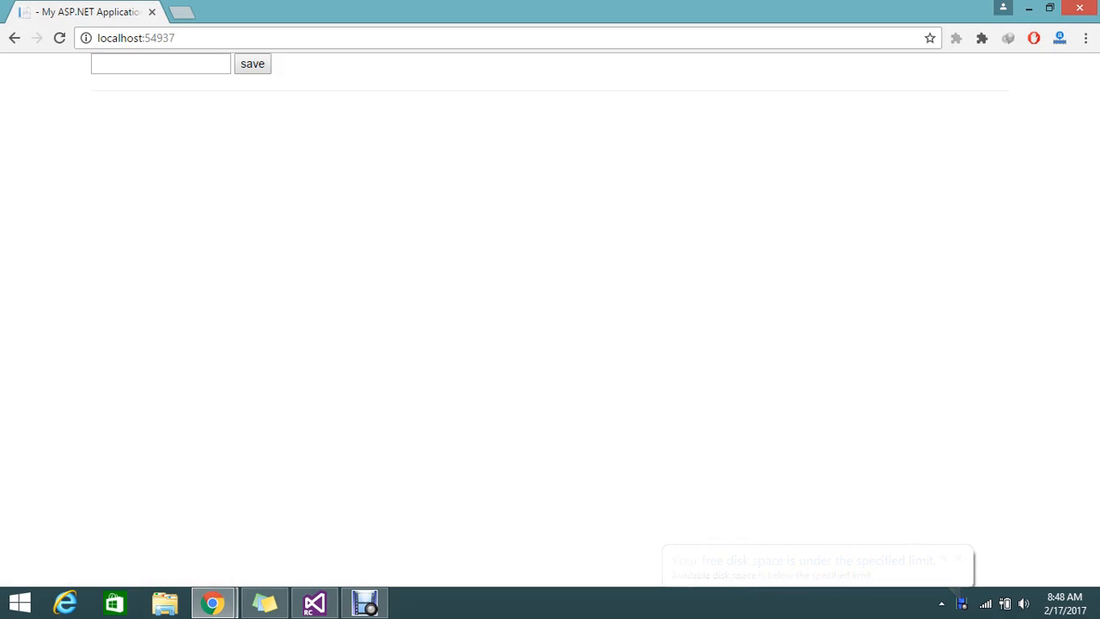
Submit '<a>jj</a>' through the form, hitting the potentially dangerous Request.Form error, then return to the code.
{"action": "type", "text": "<"}
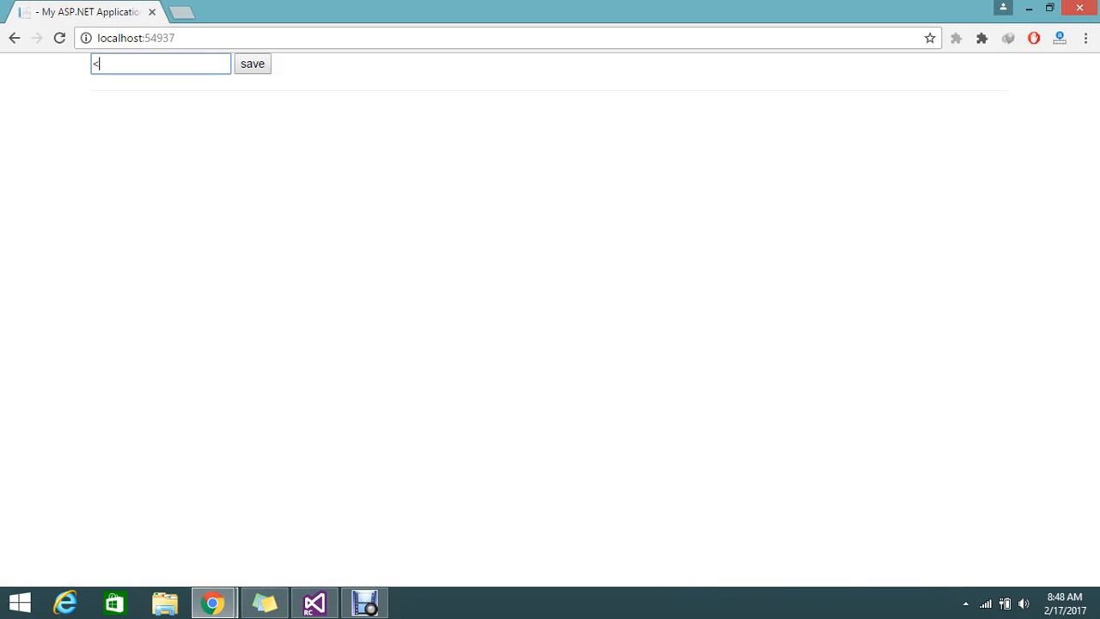
{"action": "type", "text": "a>jj</a"}
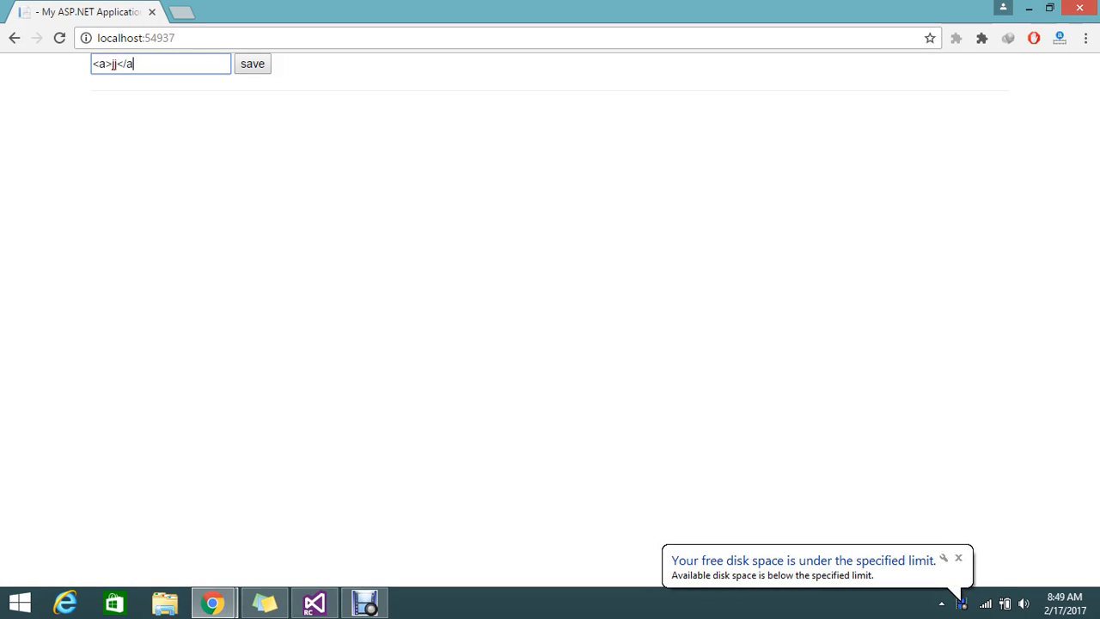
{"action": "type", "text": ">"}
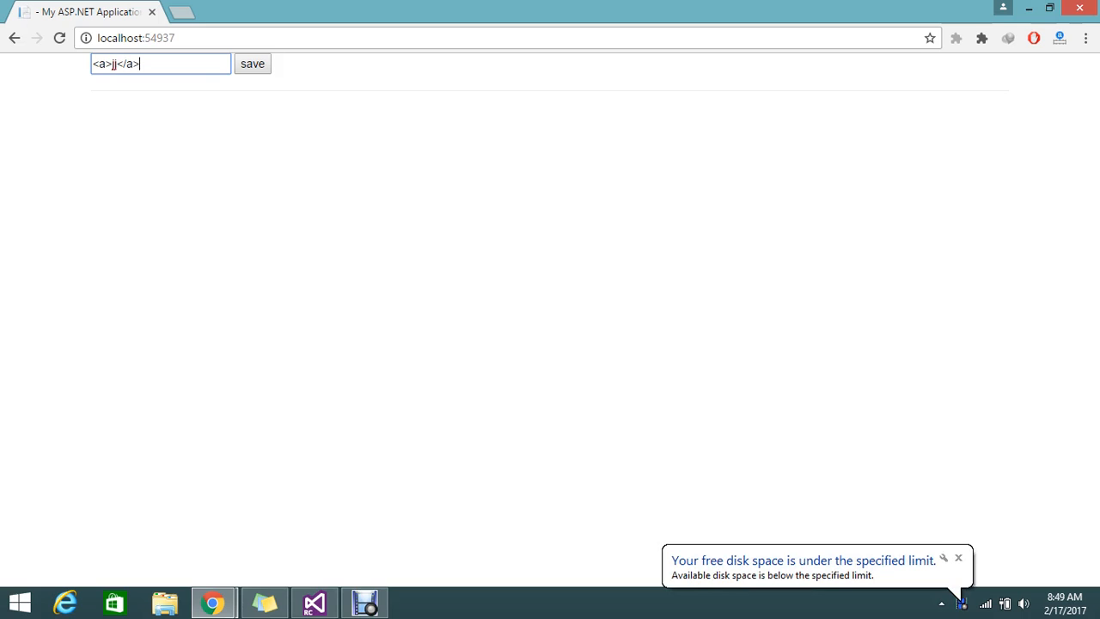
{"action": "left_click", "coordinate": [250, 64]}
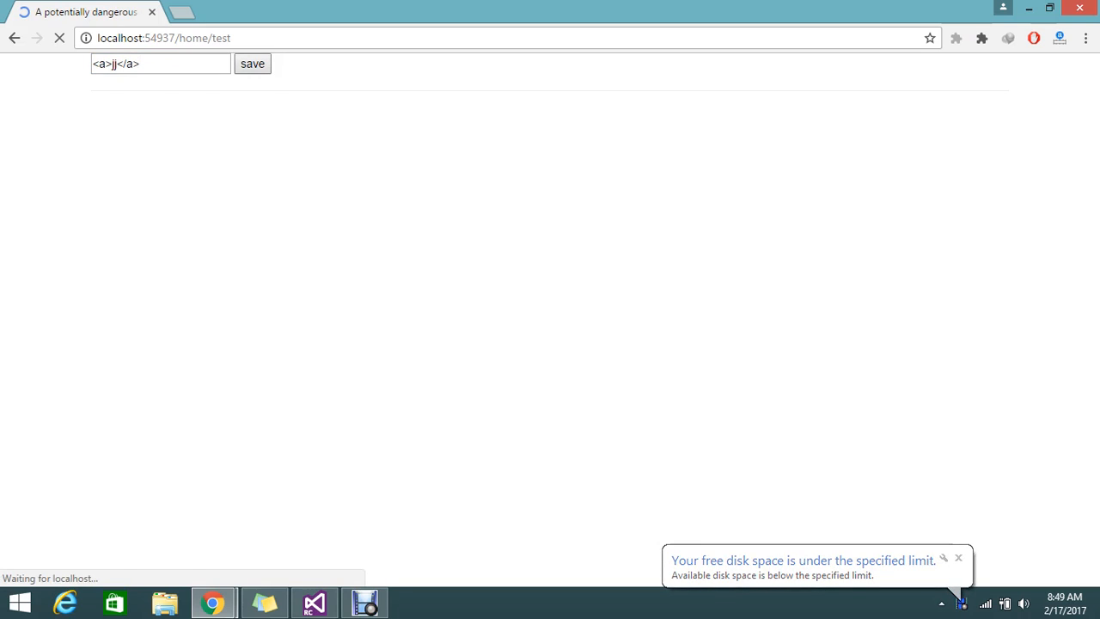
{"action": "left_click", "coordinate": [251, 64]}
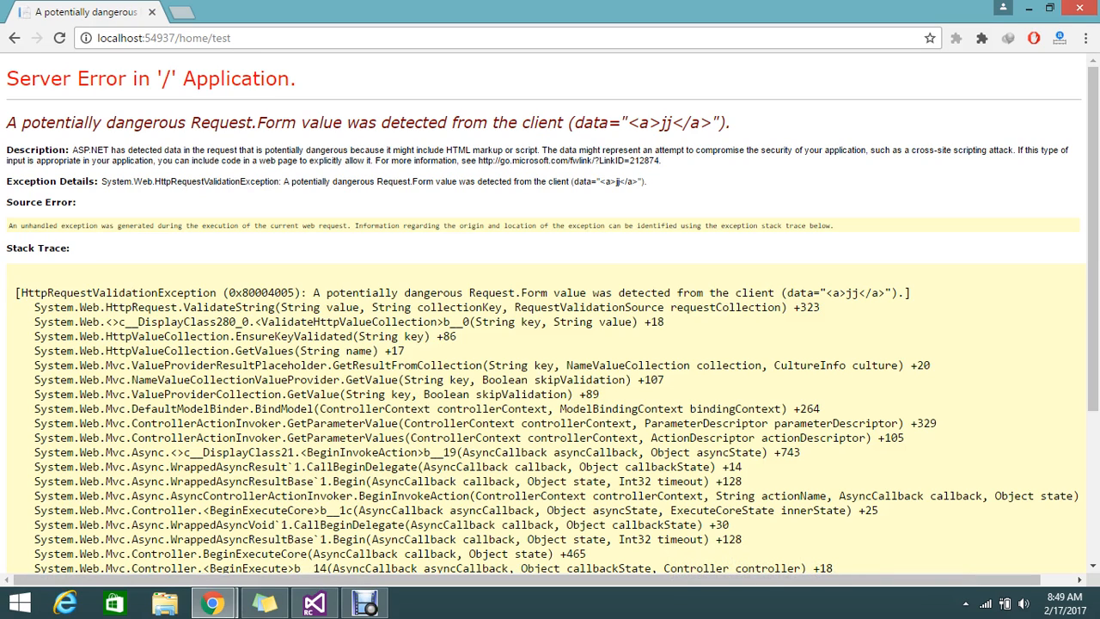
{"action": "double_click", "coordinate": [670, 122]}
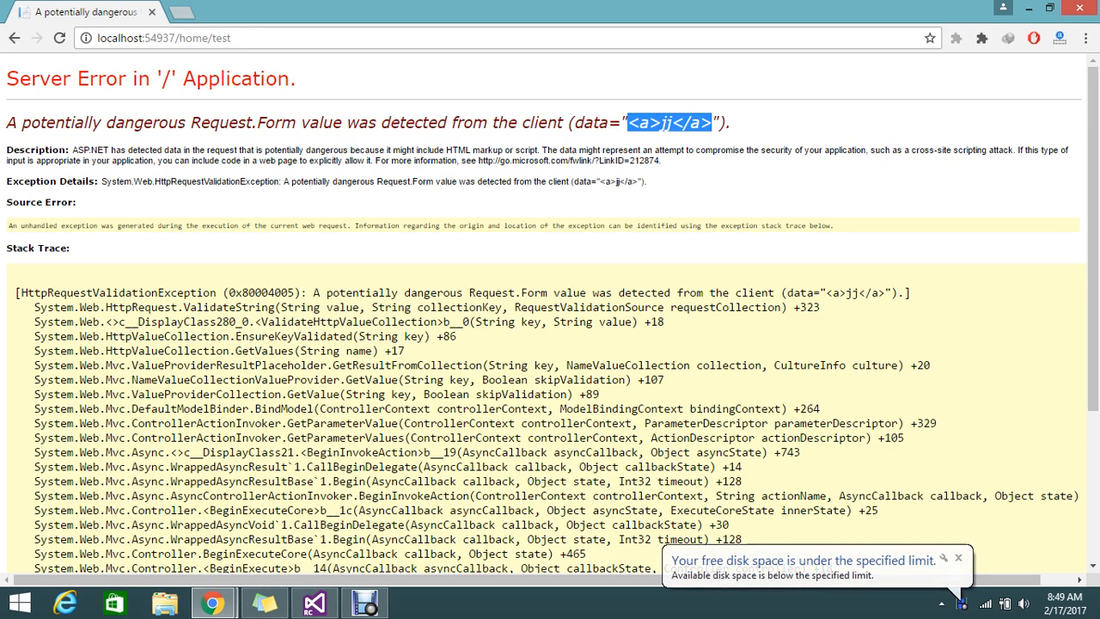
{"action": "left_click", "coordinate": [313, 601]}
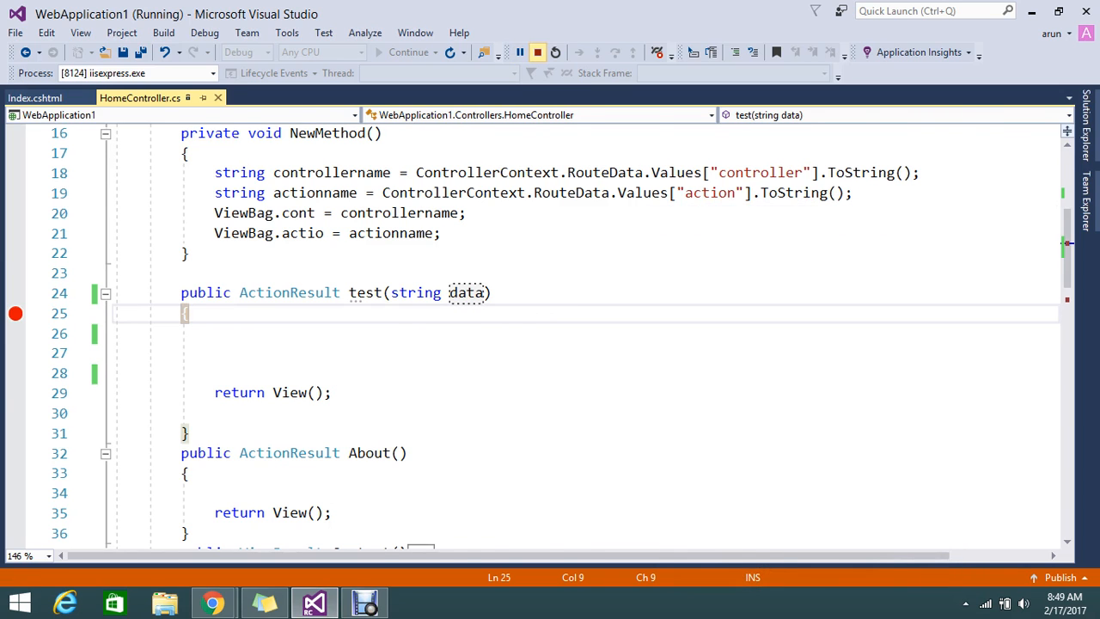
Add [ValidateInput(false)] above the public ActionResult test action in HomeController.
{"action": "left_click", "coordinate": [536, 51]}
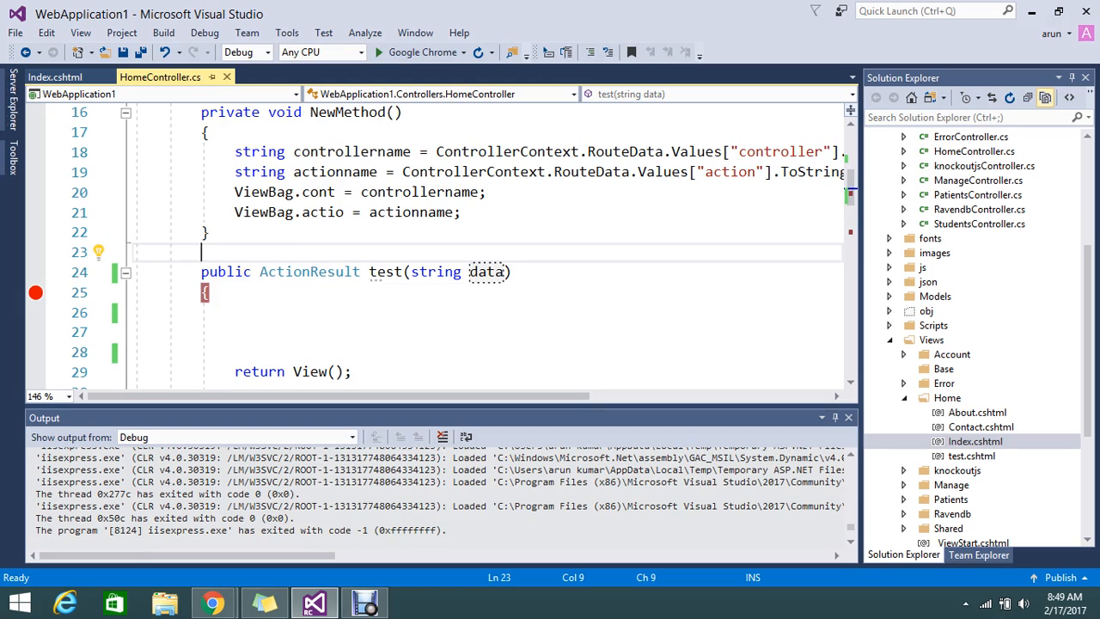
{"action": "type", "text": "["}
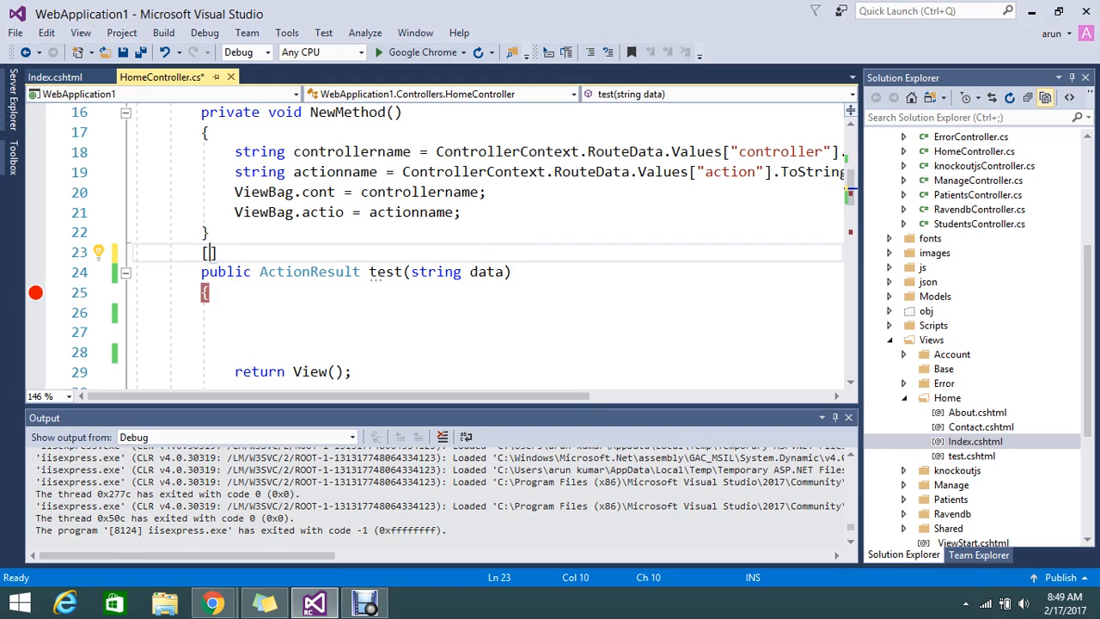
{"action": "type", "text": "va"}
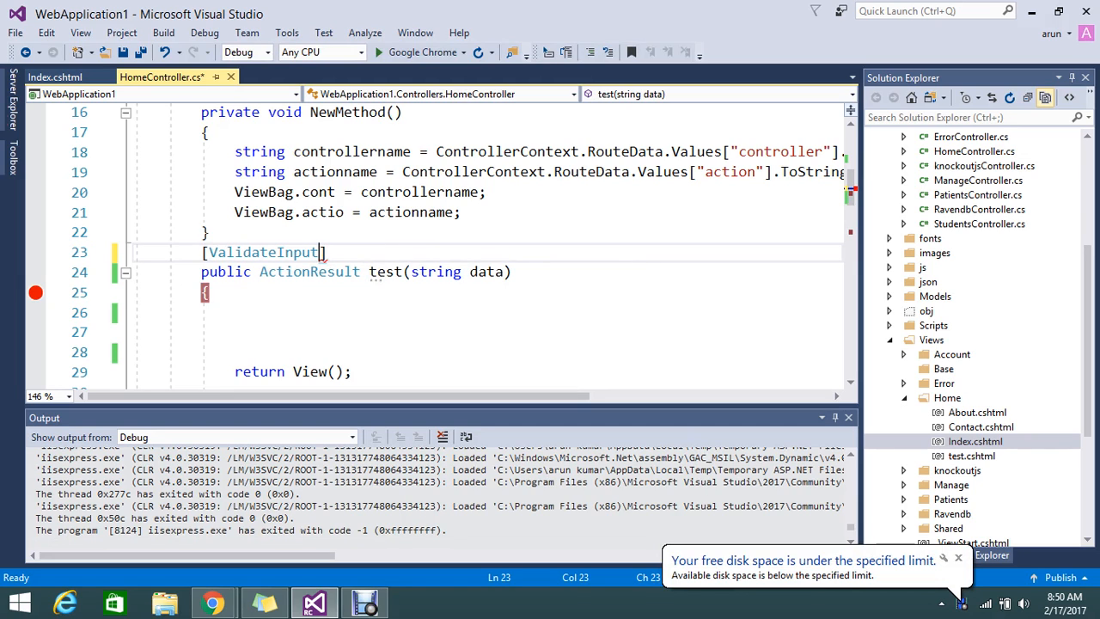
{"action": "type", "text": "("}
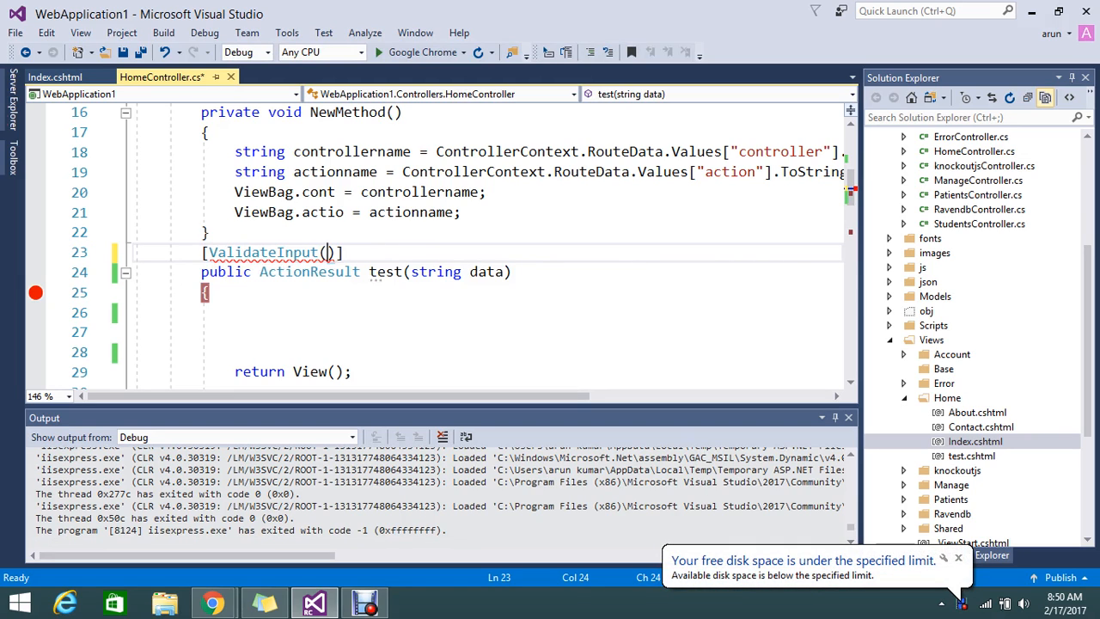
{"action": "type", "text": "fa"}
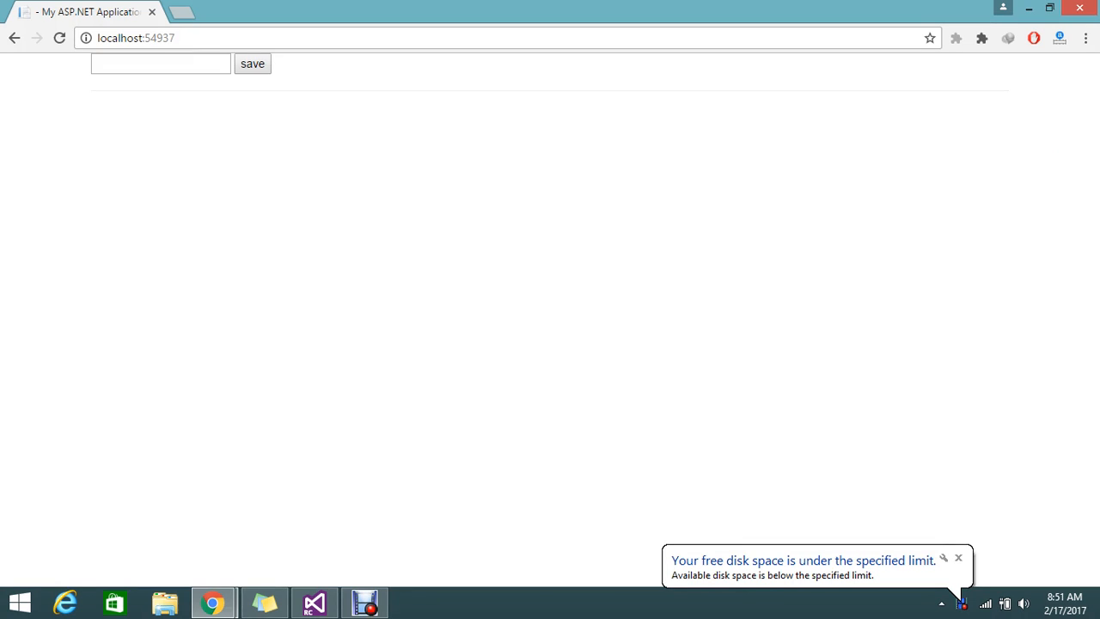
Resubmit '<a>jj</a>' through the form, now accepted without a server error, and return to HomeController.
{"action": "type", "text": "<a>jj</a>"}
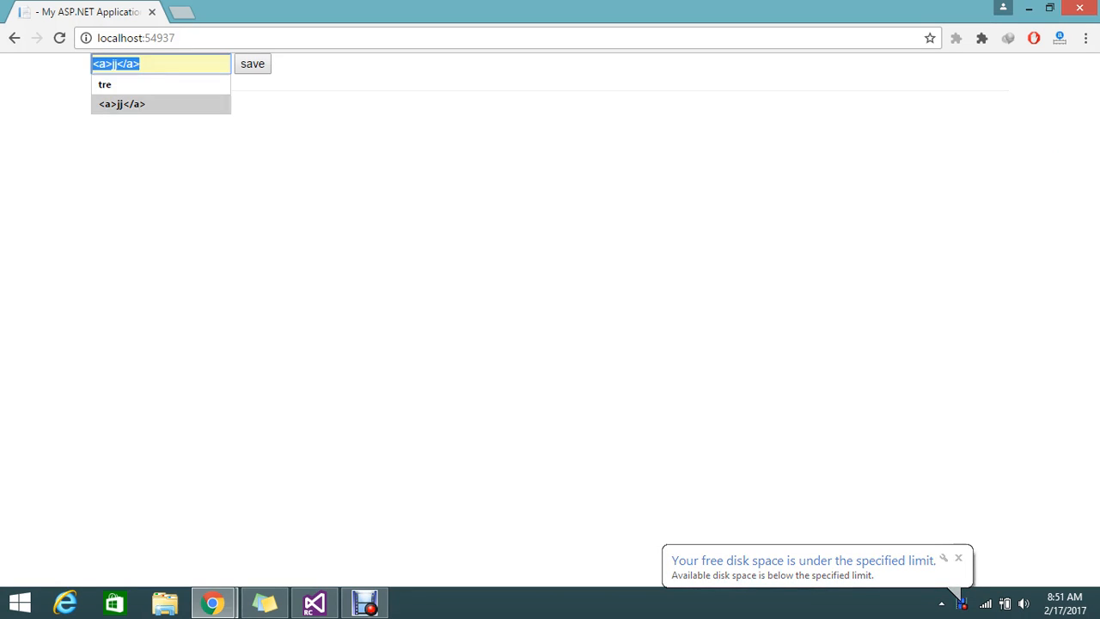
{"action": "left_click", "coordinate": [120, 103]}
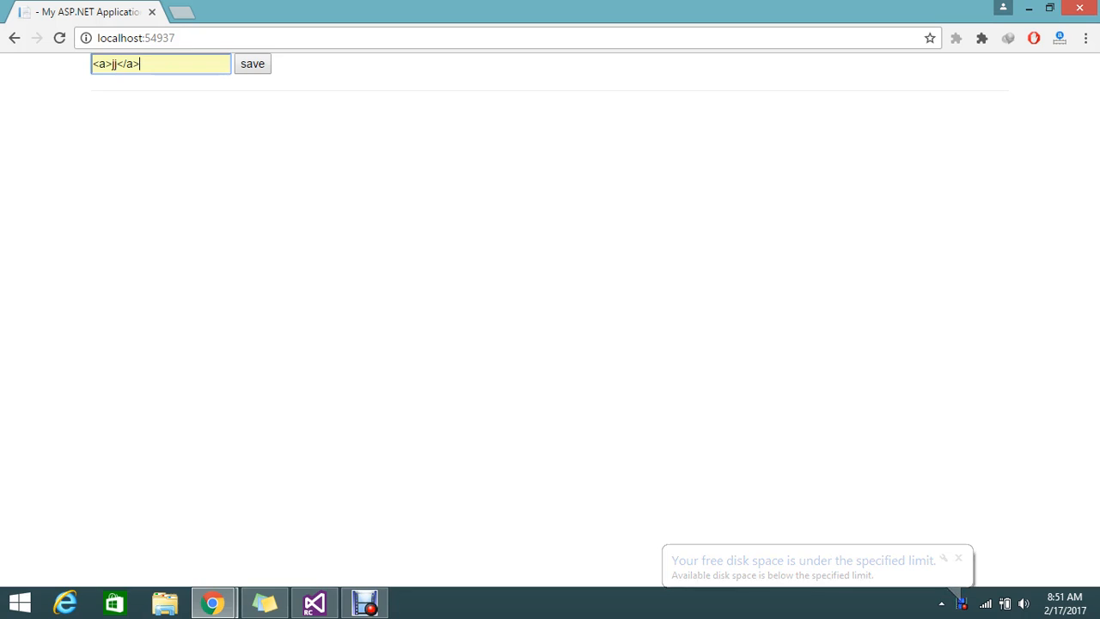
{"action": "left_click", "coordinate": [958, 557]}
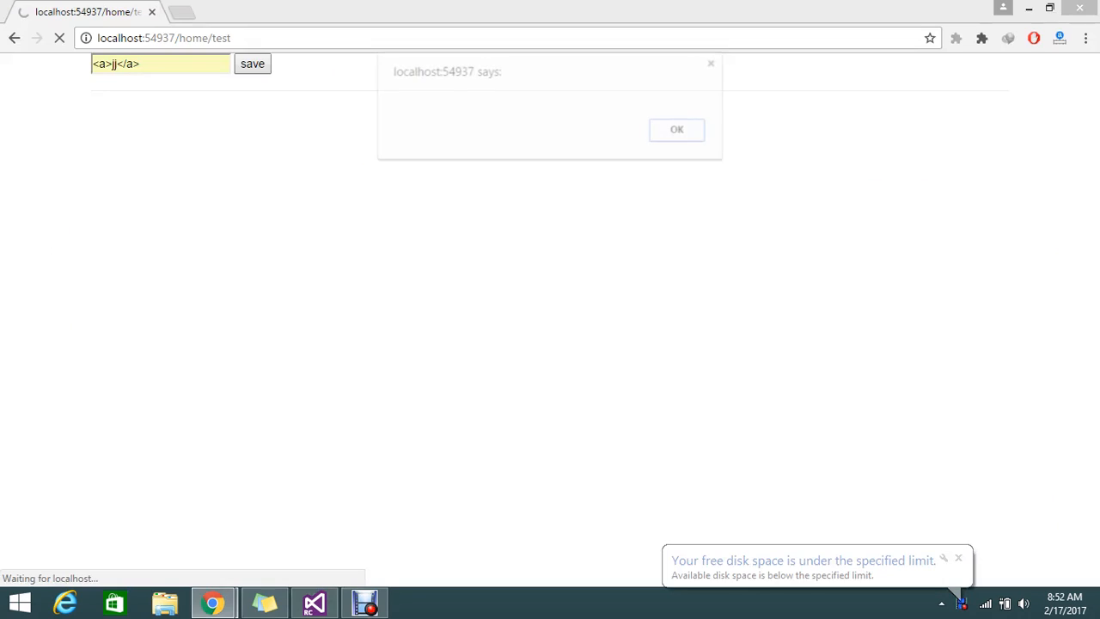
{"action": "left_click", "coordinate": [677, 129]}
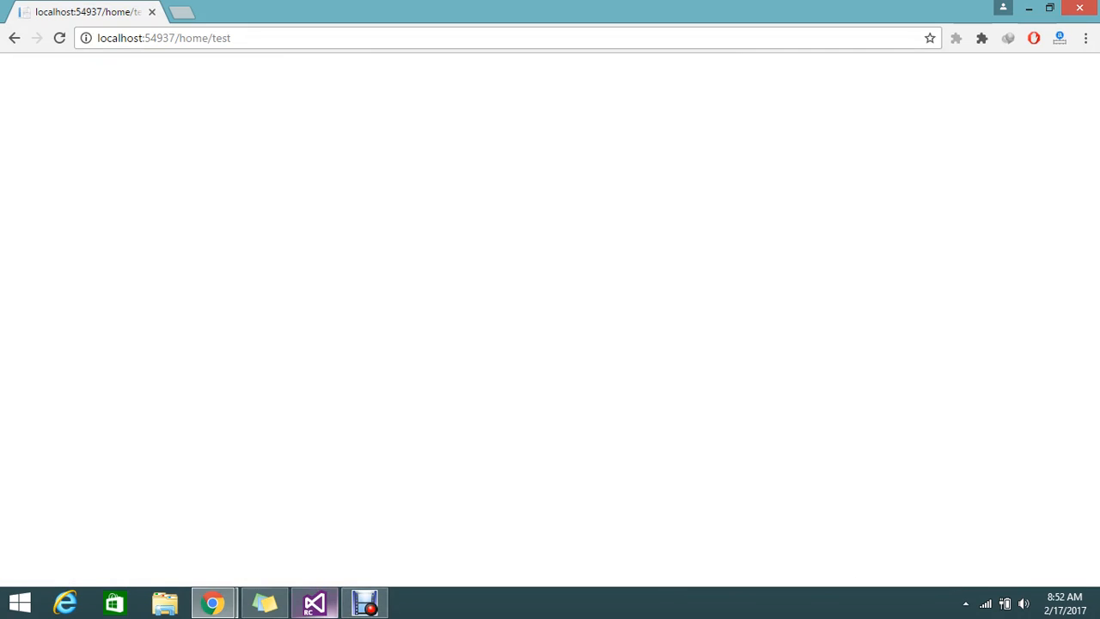
{"action": "left_click", "coordinate": [313, 601]}
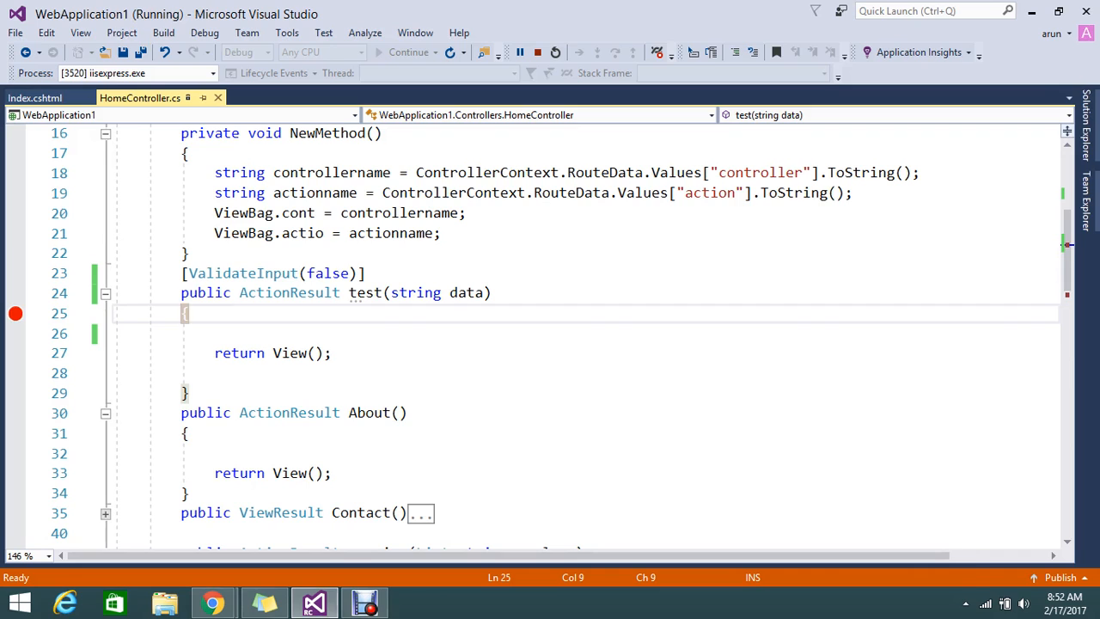